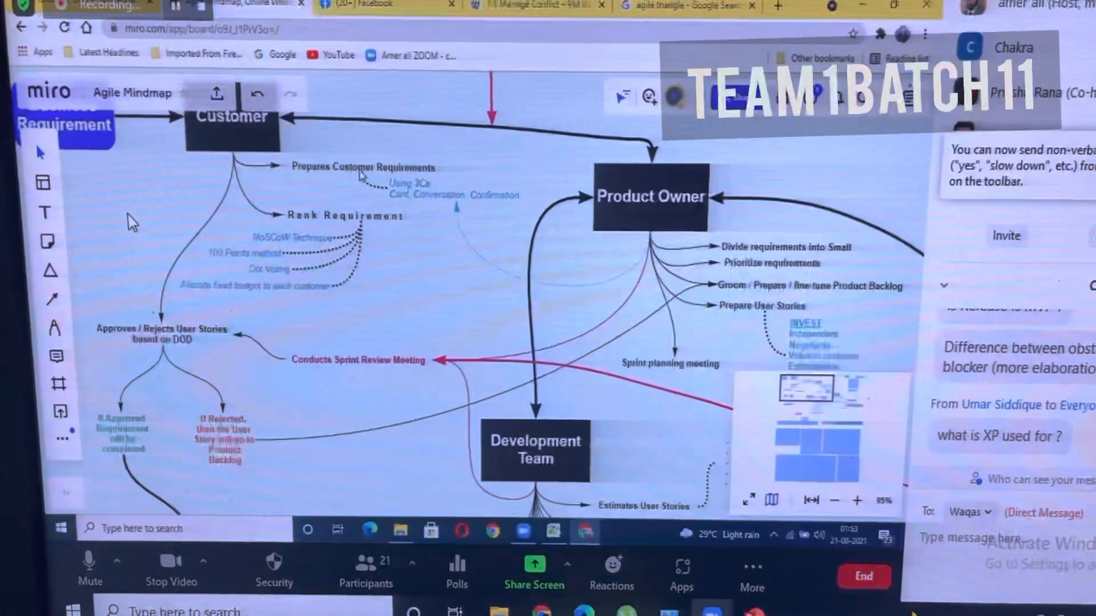
- Pan the board from the Customer and Product Owner nodes to the Scrum Master node
left_click(854, 501)
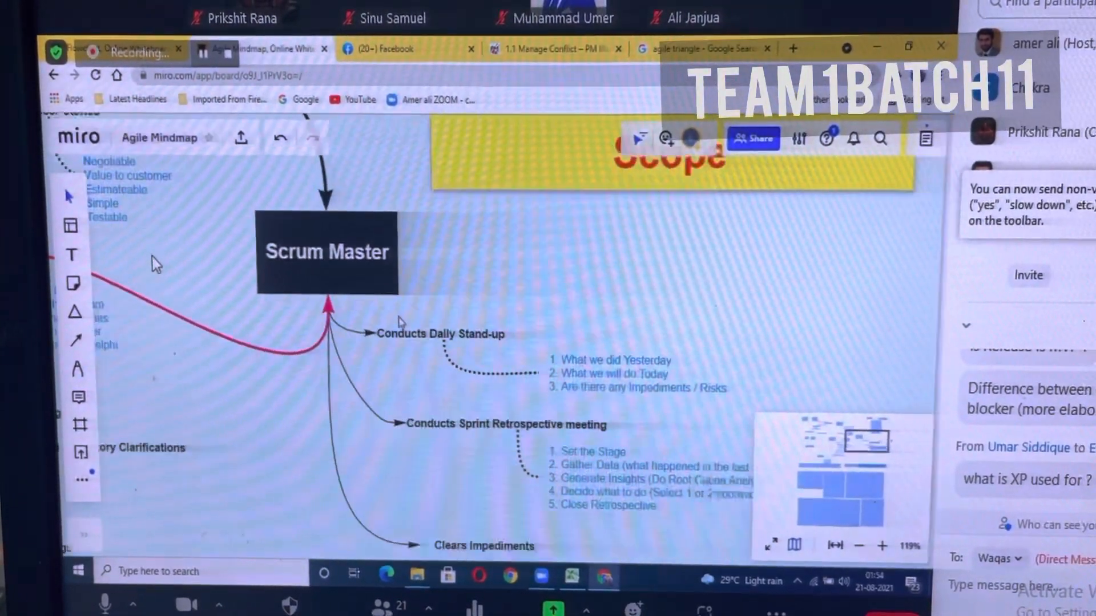
- Scroll down to the Development Team duties and Information radiators branch
scroll("down", 3)
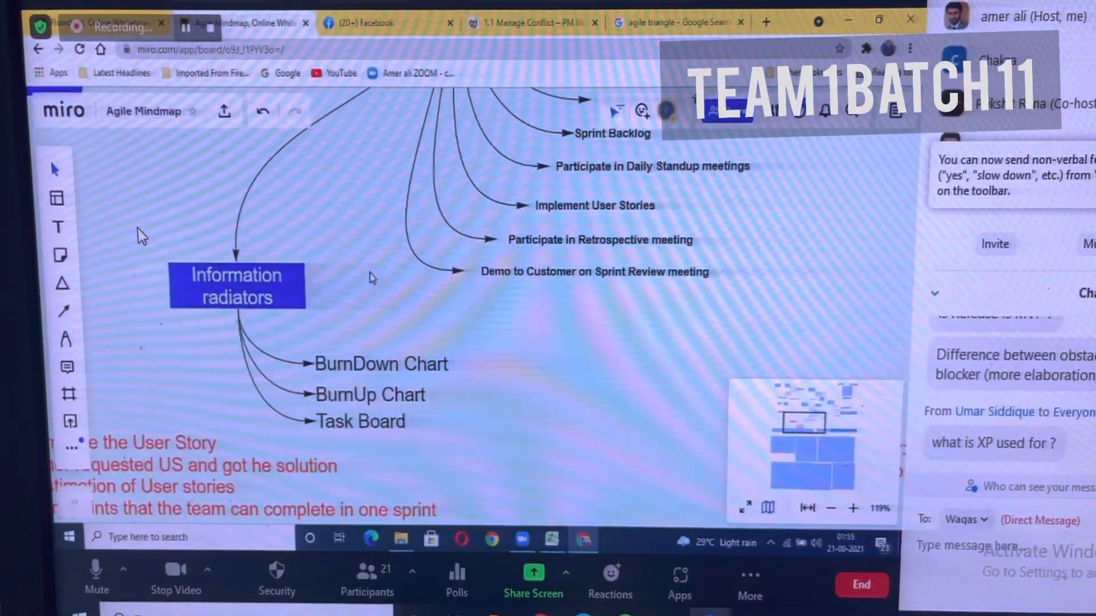
- Scroll down toward the Customer branch with requirement ranking and user story approval
scroll("down", 3)
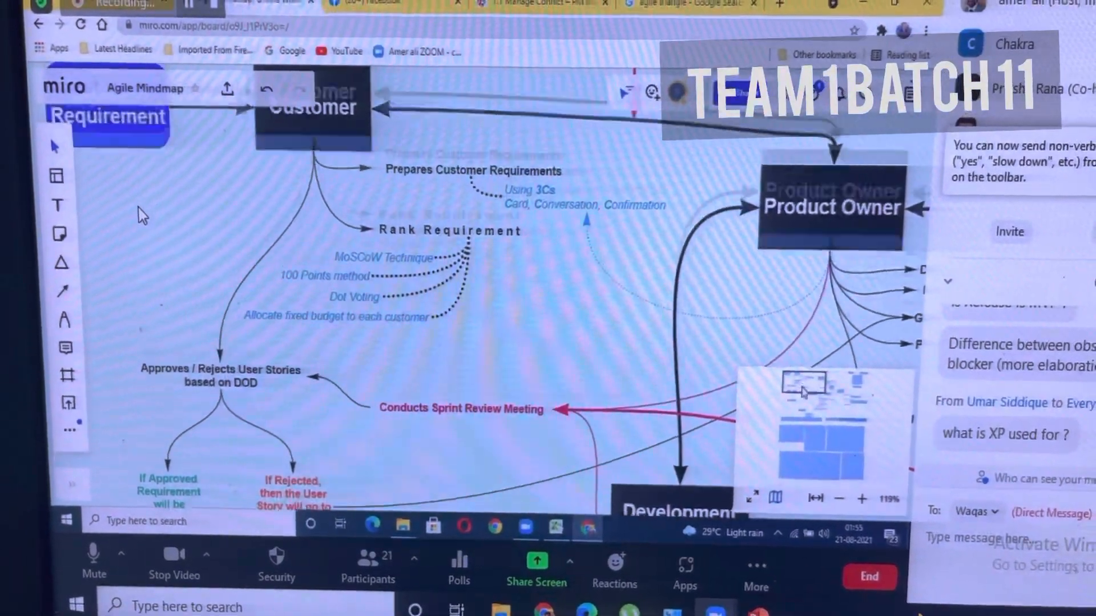
- Scroll down to the Parkinson's Law, Student Syndrome and Agile Principles notes
scroll("down", 3)
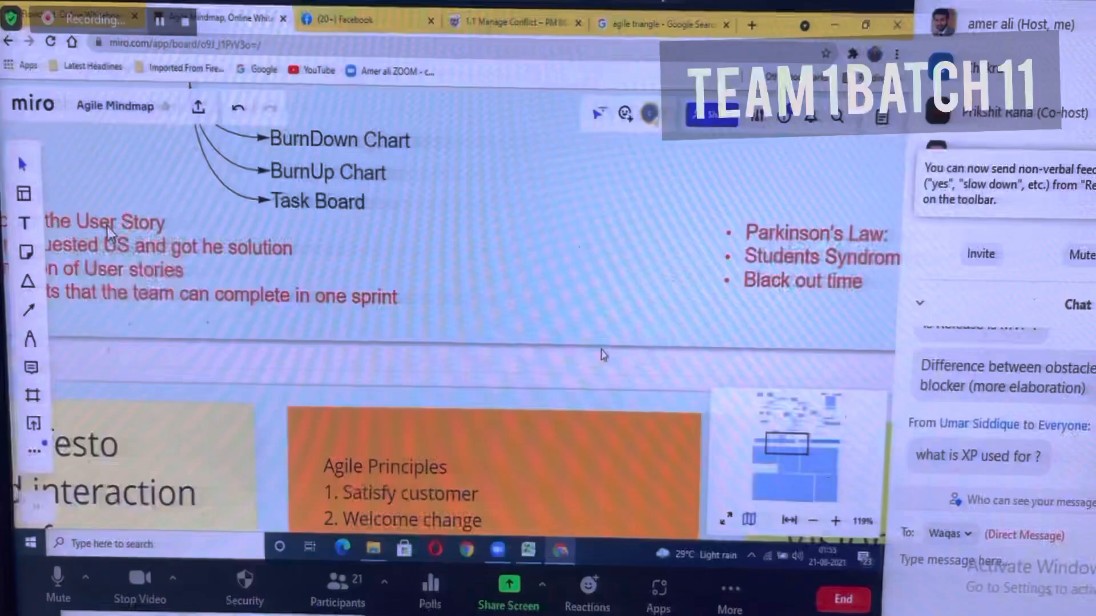
- Scroll further down past the Agile Principles sticky toward the end of the board
scroll("down", 3)
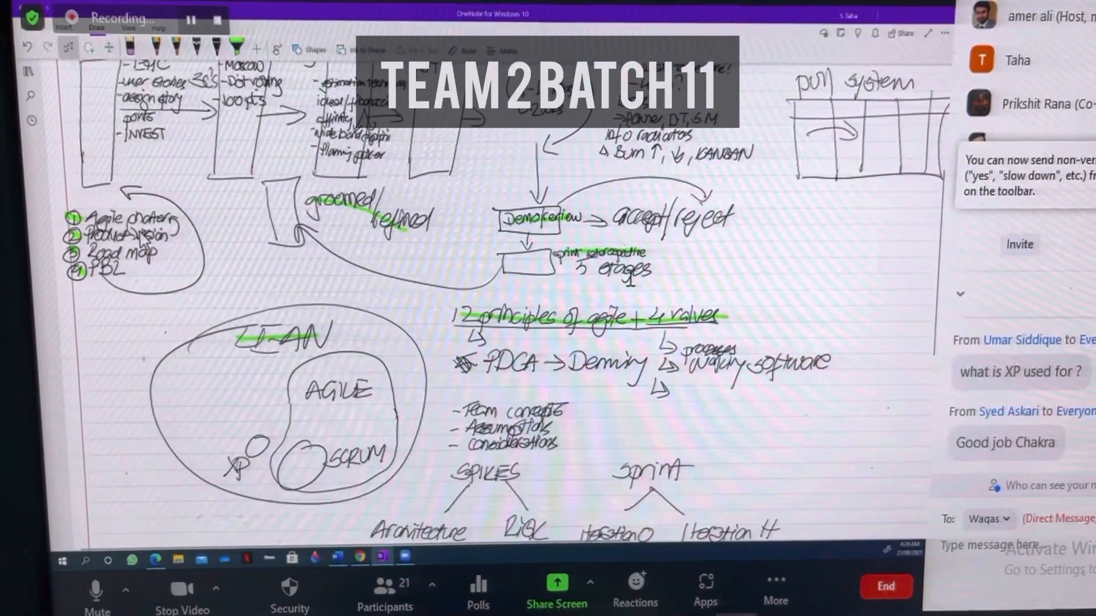
- Scroll down the OneNote page to the Agile charter, product vision, roadmap and PBL notes
scroll("down", 3)
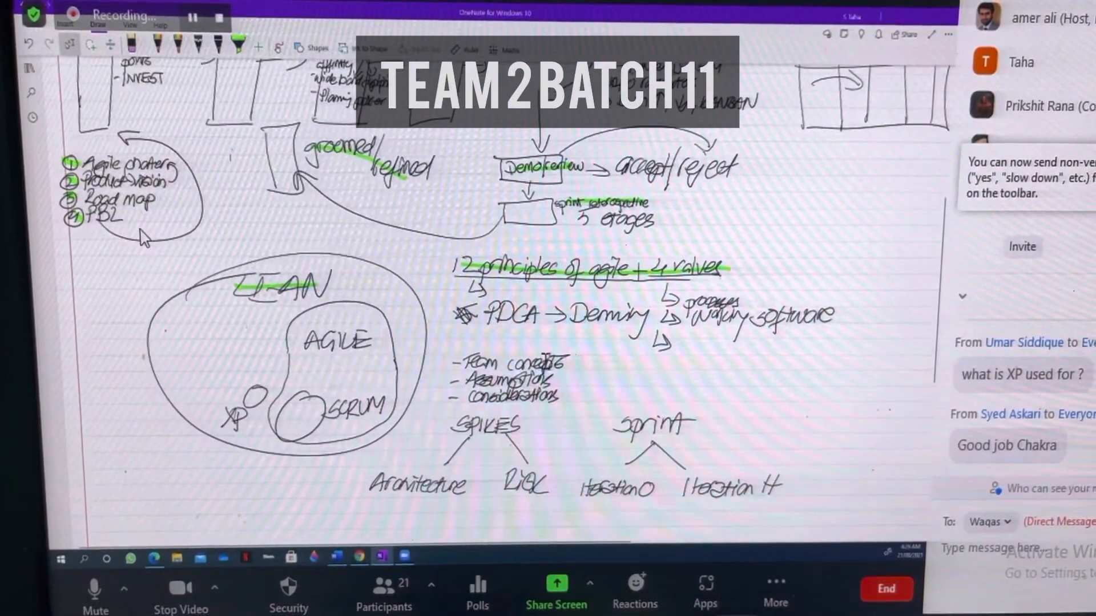